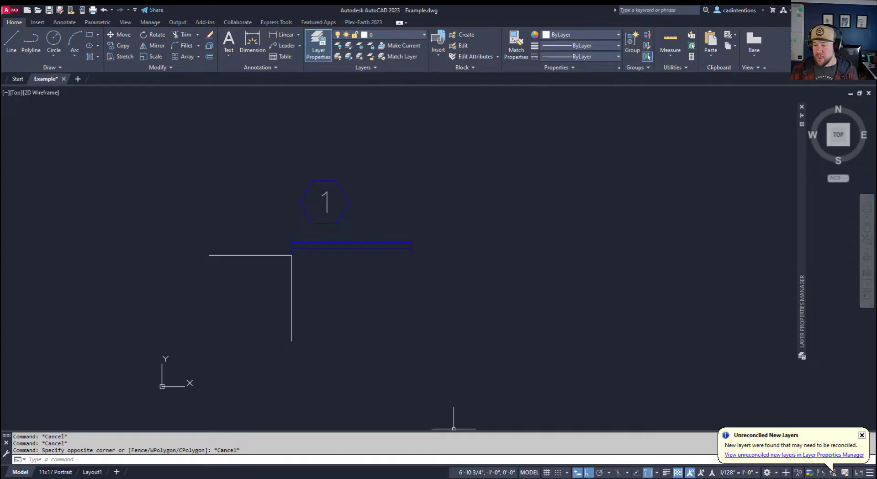
mouse_move(577, 473)
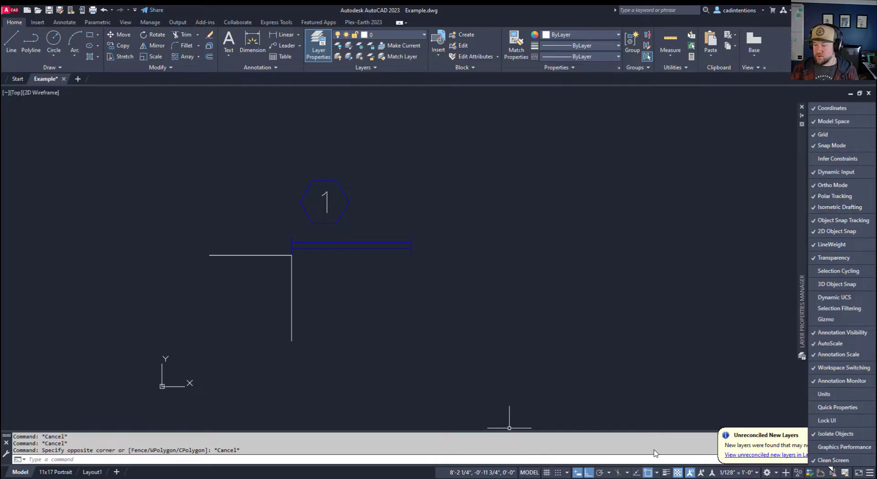
mouse_move(855, 146)
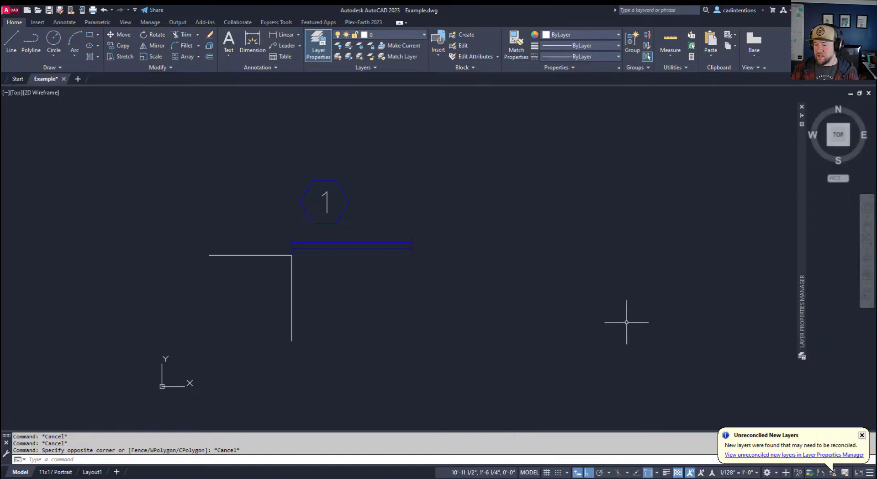
mouse_move(477, 425)
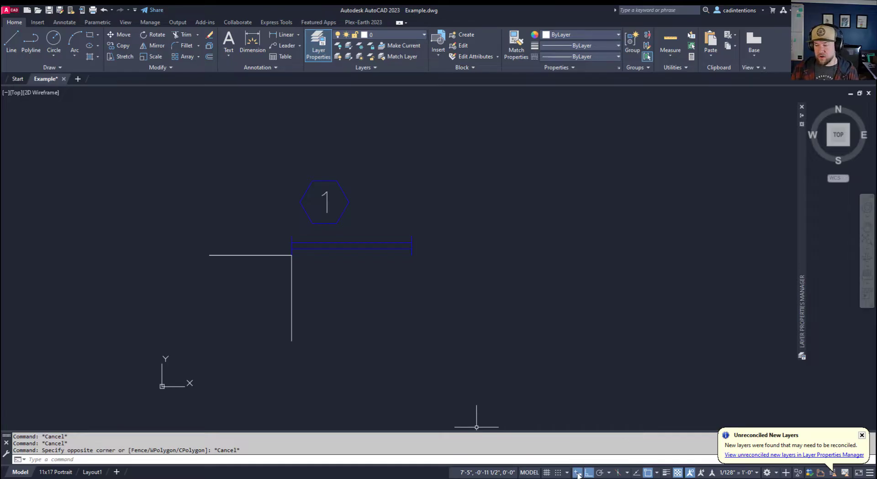
mouse_move(594, 424)
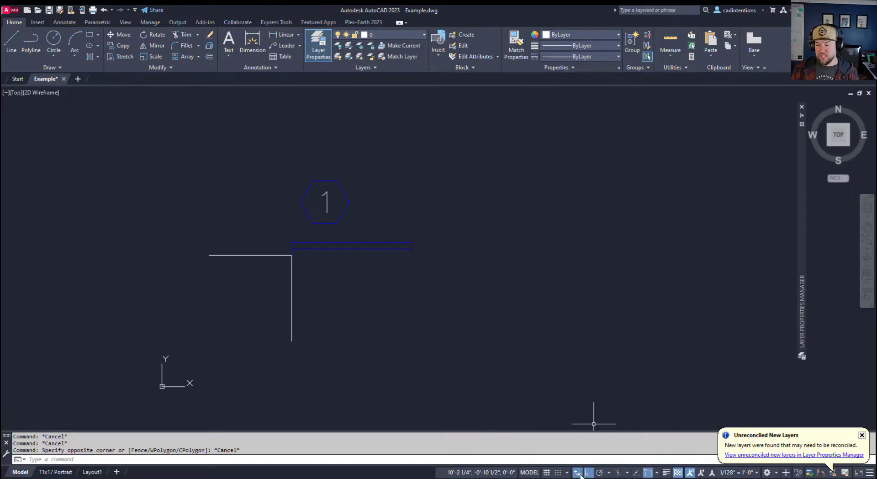
mouse_move(579, 472)
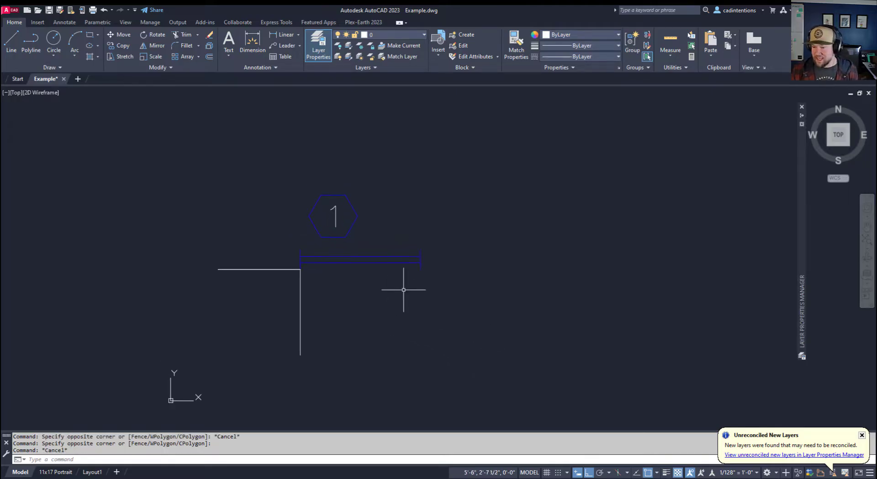
mouse_move(572, 436)
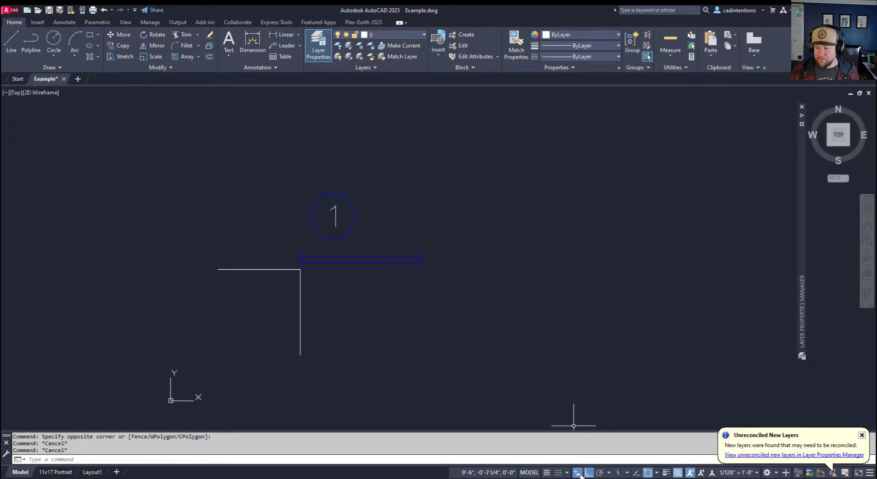
mouse_move(368, 293)
type("M")
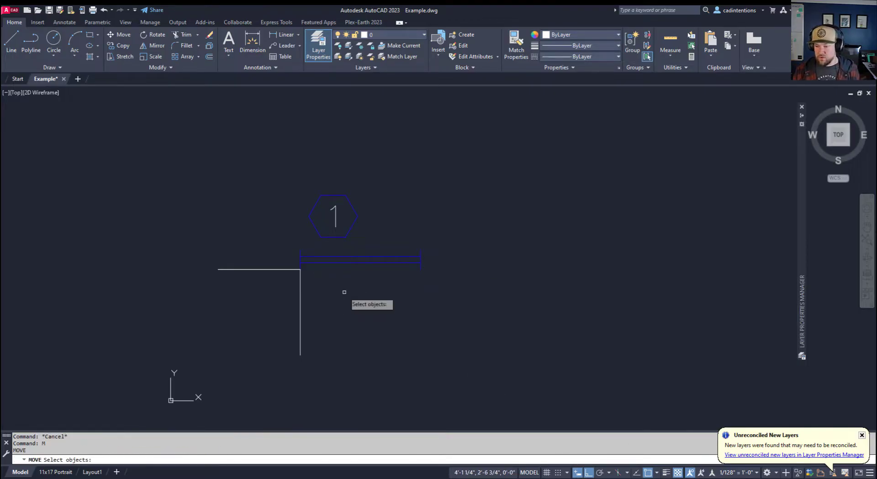
Move the window block 10' to the right using the wall corner endpoint as base point.
left_click(333, 215)
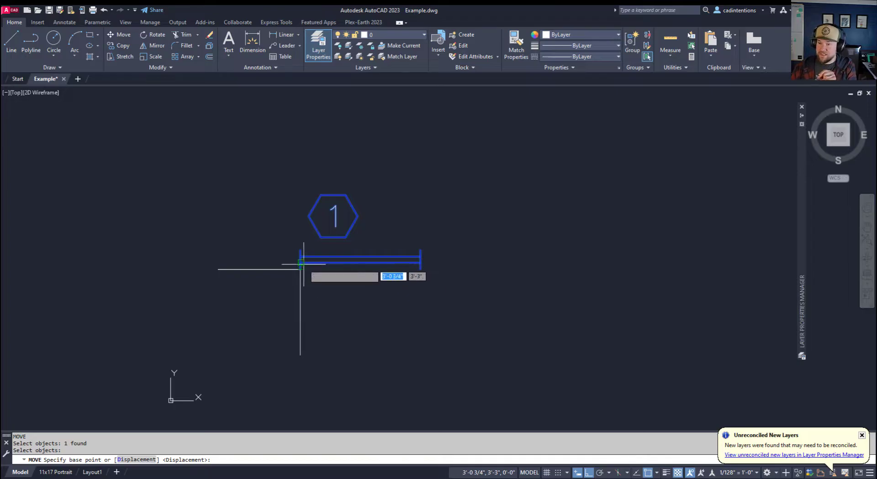
mouse_move(582, 270)
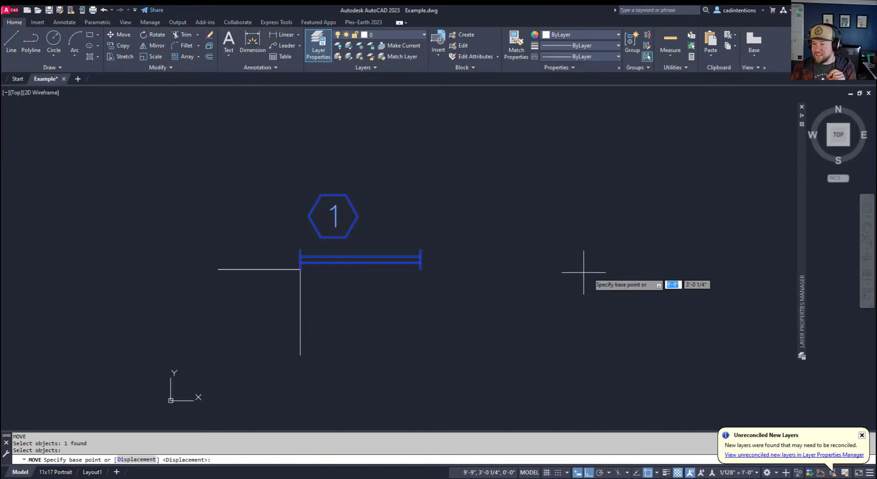
mouse_move(368, 293)
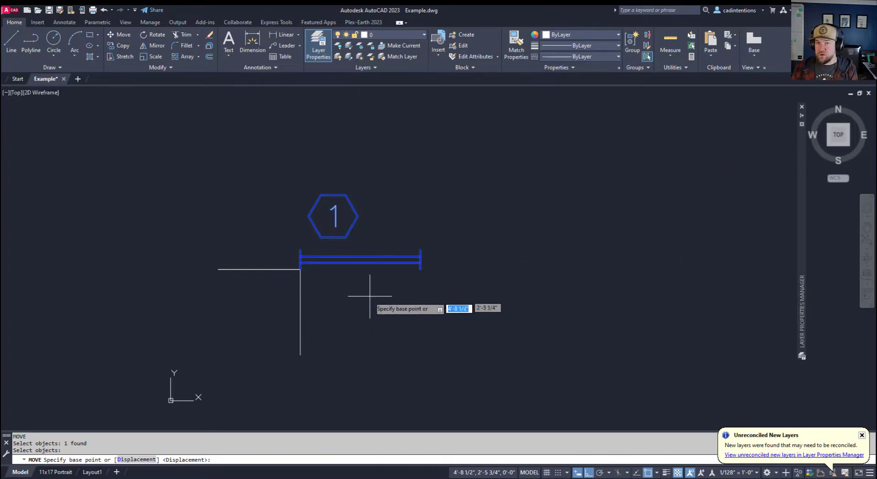
mouse_move(325, 281)
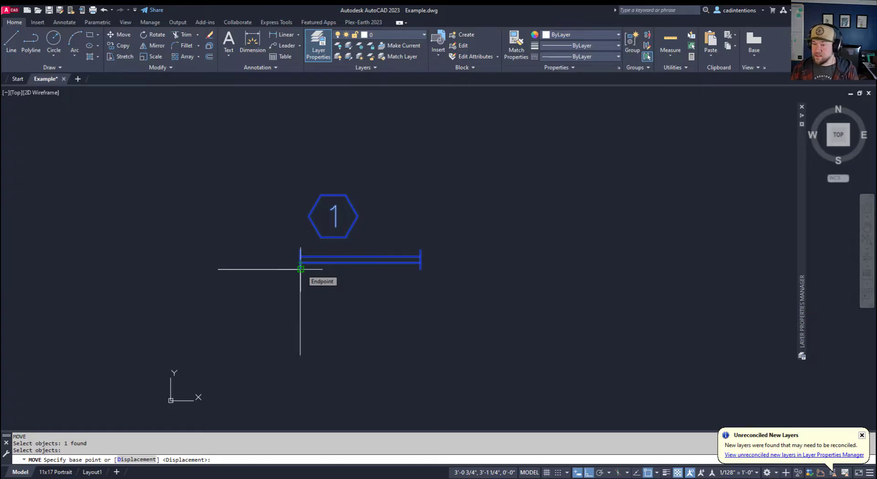
left_click(299, 269)
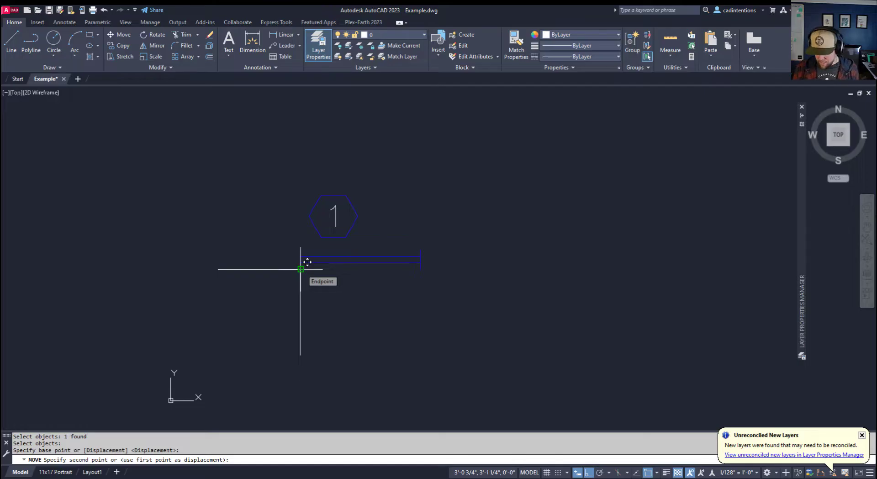
type("1")
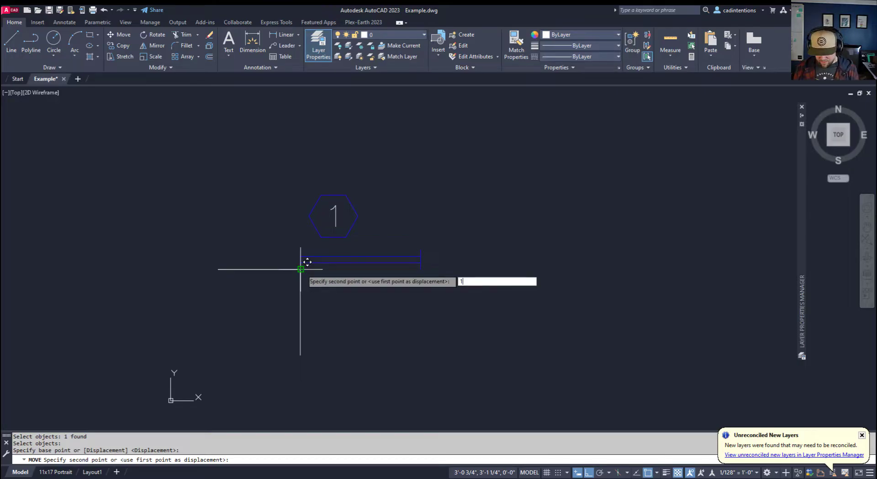
type("0'")
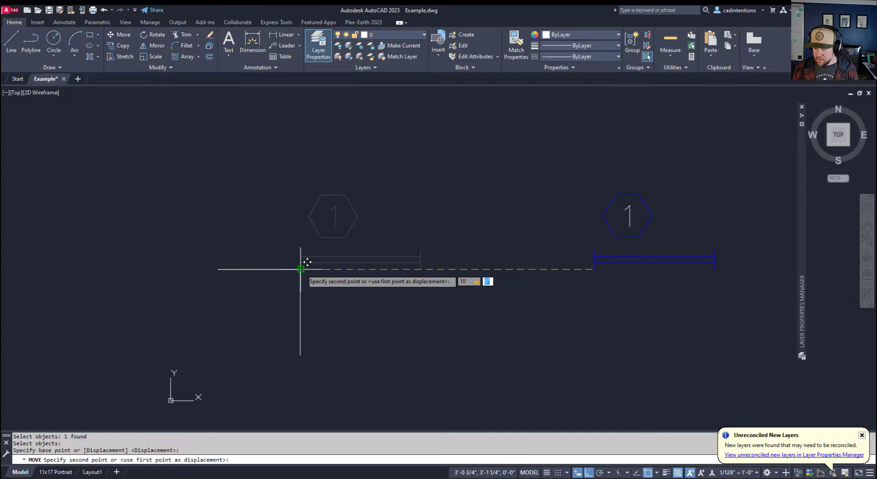
type("10")
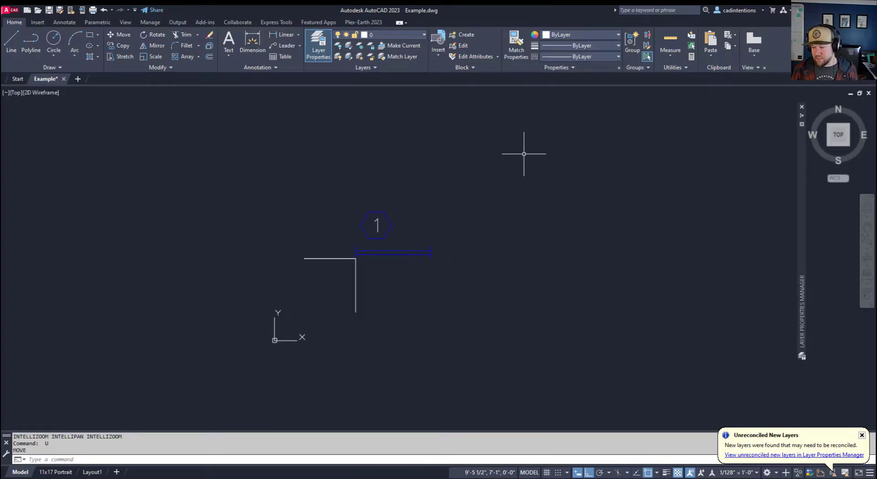
mouse_move(539, 147)
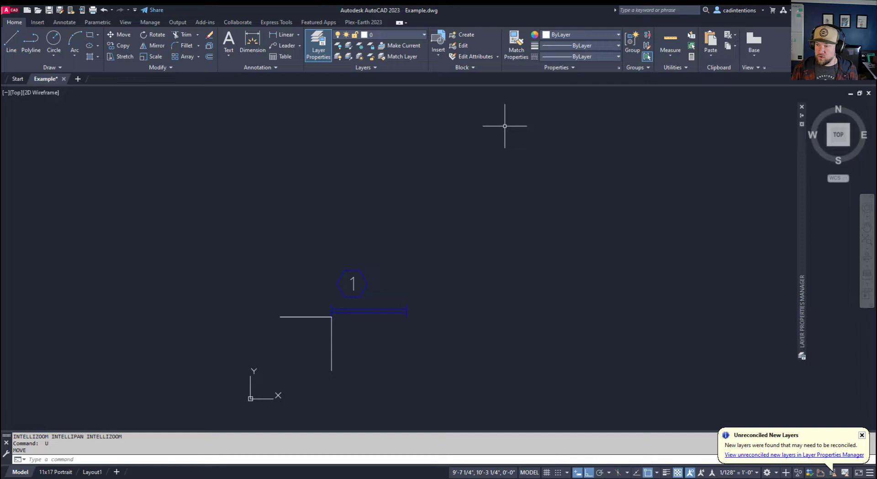
mouse_move(367, 337)
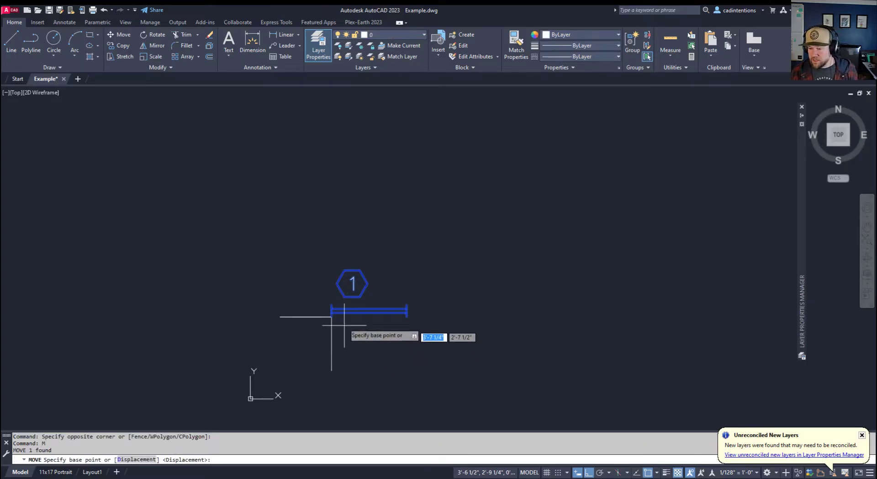
Move the block from its corner endpoint to absolute coordinates 10',10' via dynamic input.
left_click(331, 317)
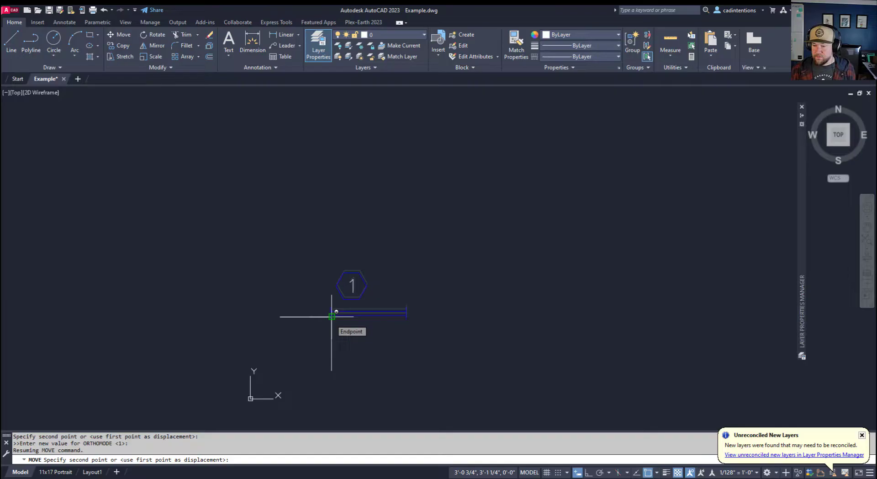
mouse_move(376, 295)
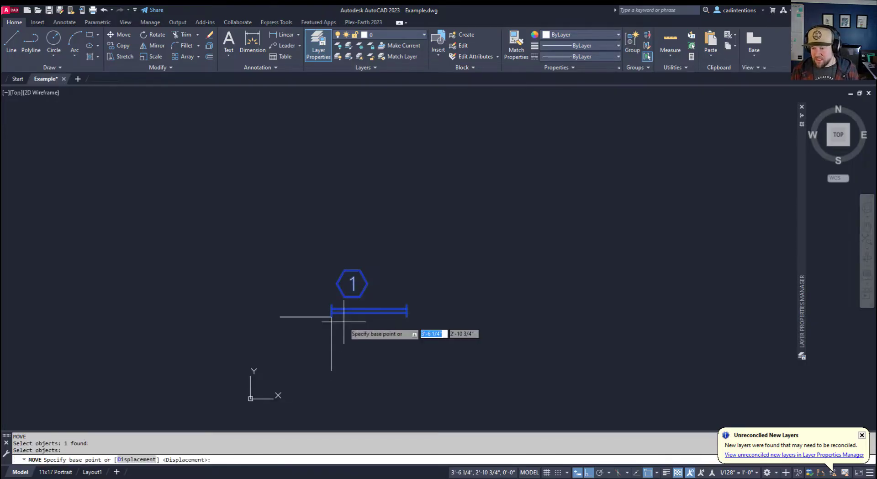
left_click(331, 316)
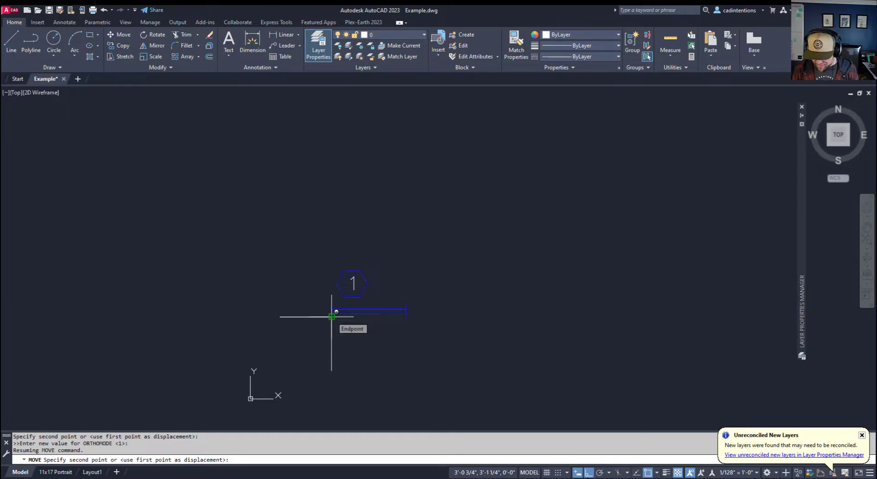
type("10")
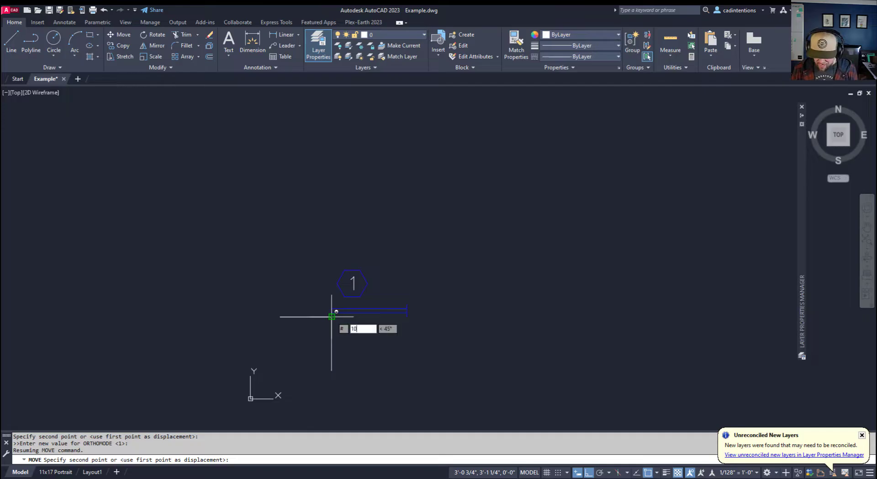
type("10'")
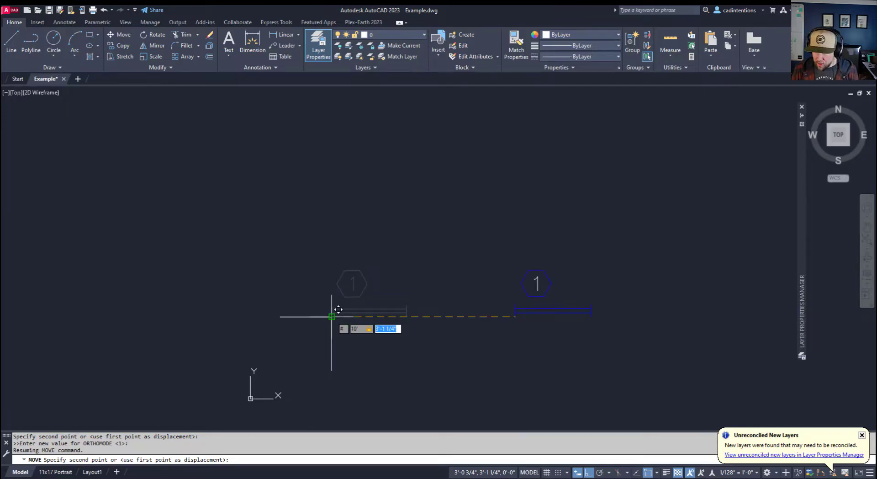
type("10")
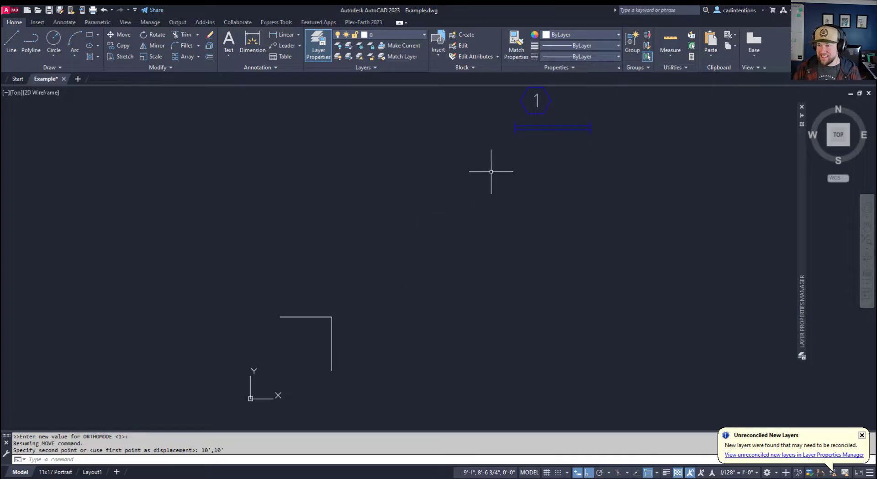
mouse_move(516, 183)
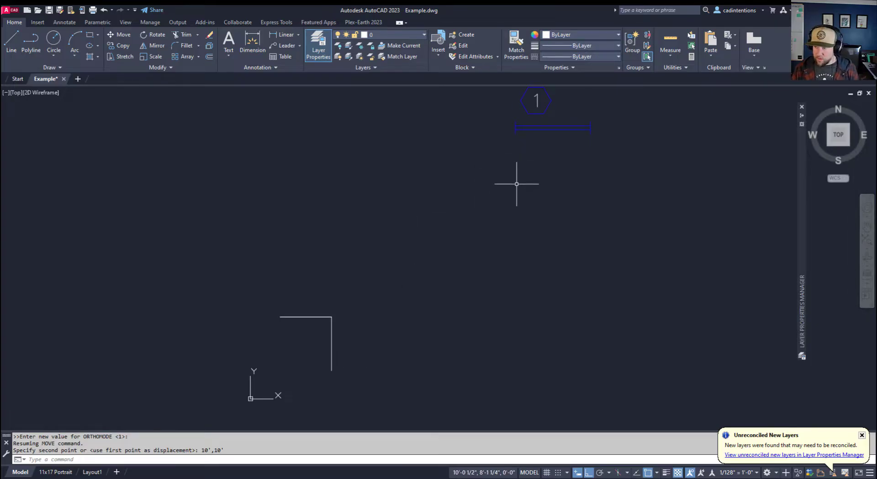
mouse_move(613, 423)
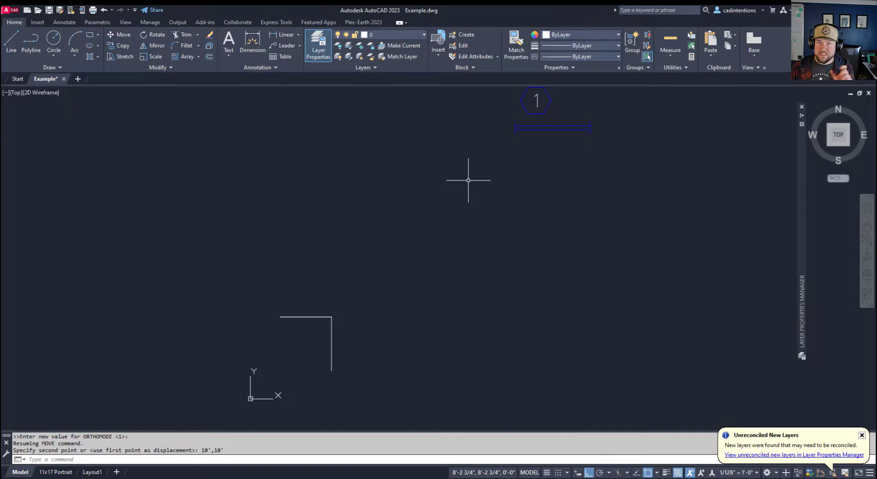
mouse_move(550, 116)
type("M")
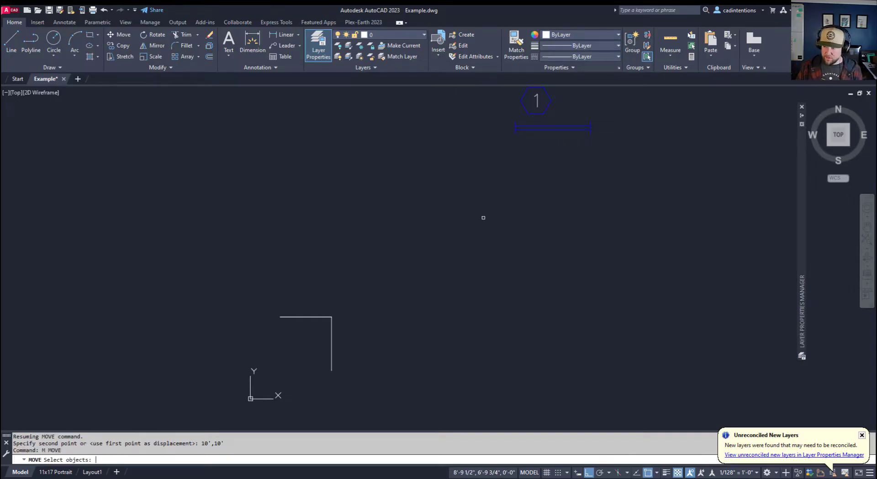
Select the window block for a new MOVE toward coordinates 1,1.
left_click(552, 128)
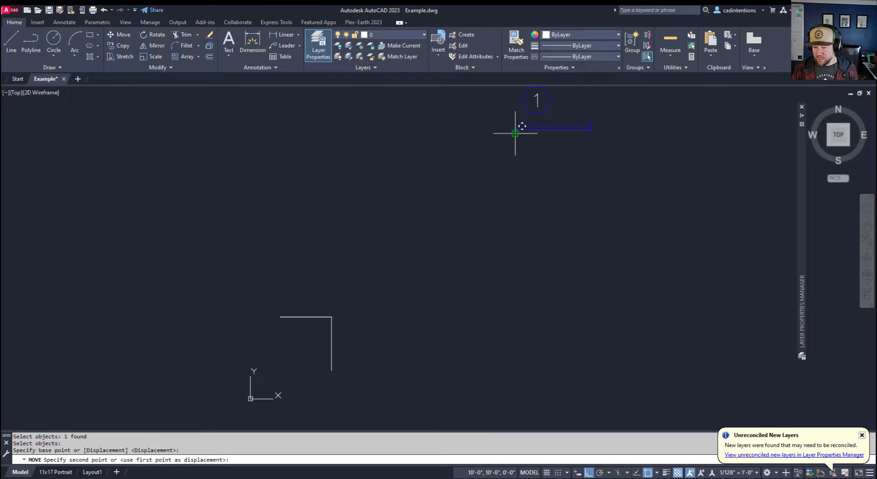
mouse_move(515, 132)
type("1,1")
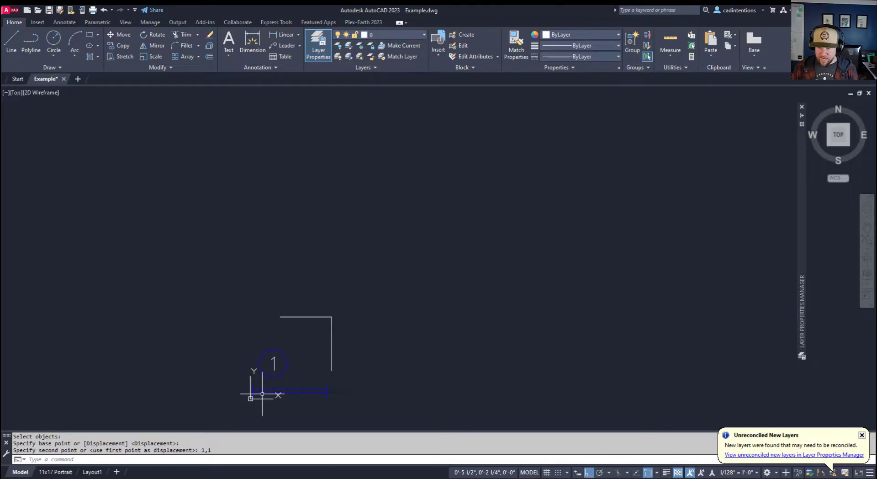
mouse_move(533, 428)
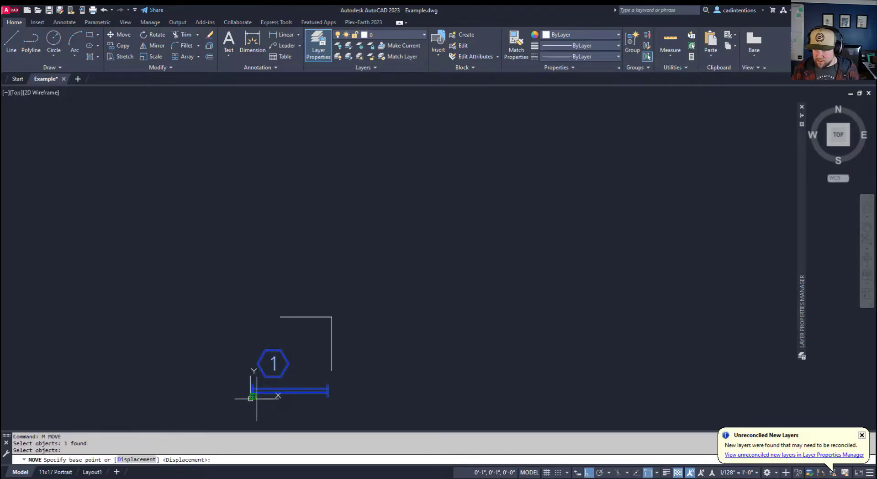
left_click(251, 397)
type("@")
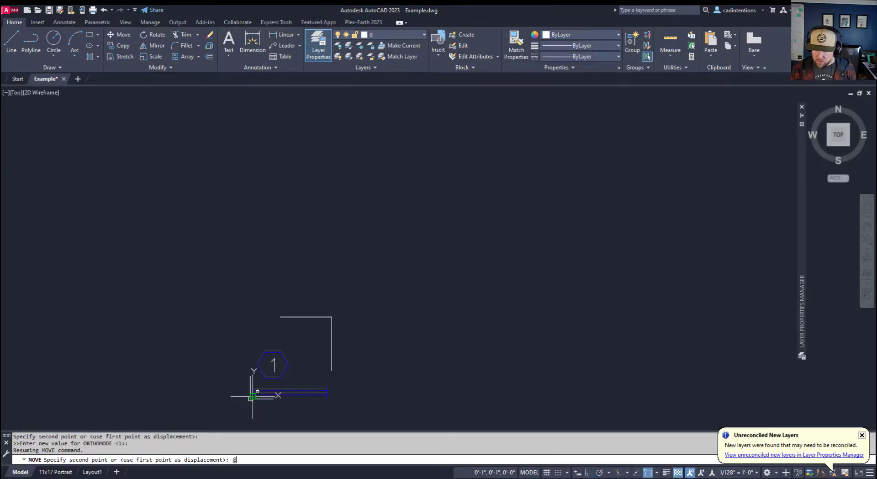
mouse_move(260, 389)
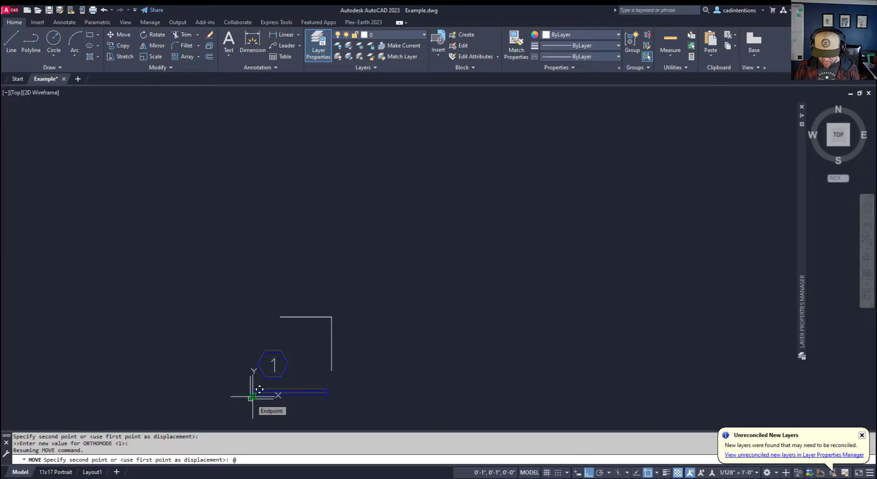
type("10',")
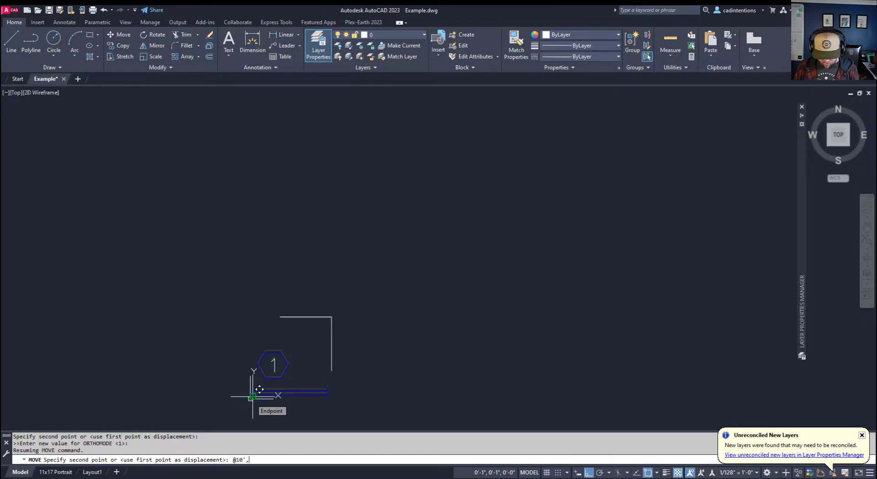
type("10'")
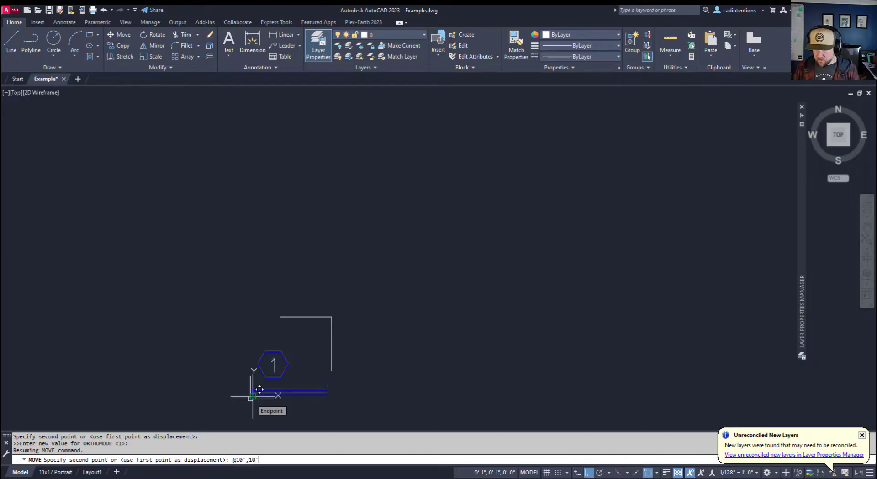
key("Enter")
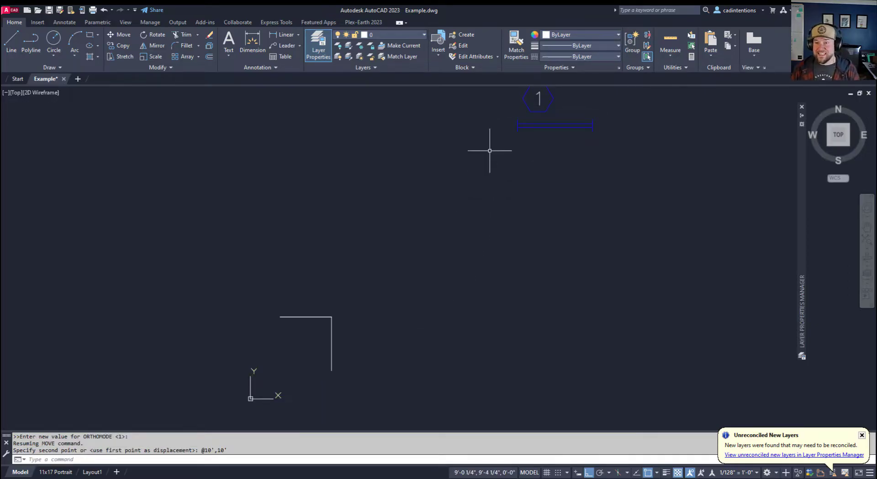
mouse_move(467, 220)
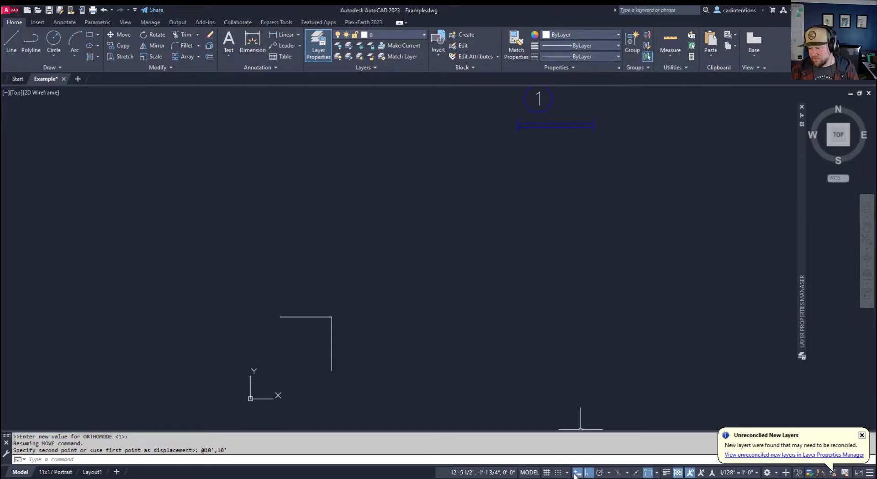
mouse_move(475, 340)
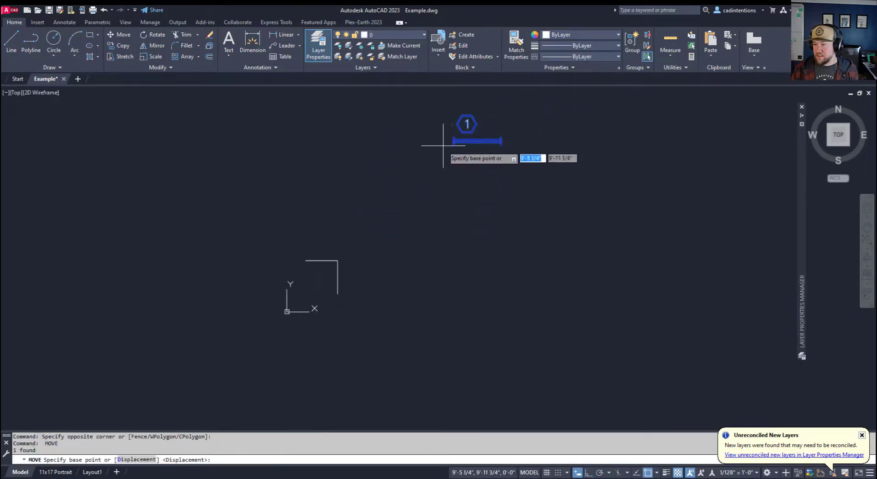
Pick the block's left endpoint as base point, place it near the origin and end the command.
left_click(455, 143)
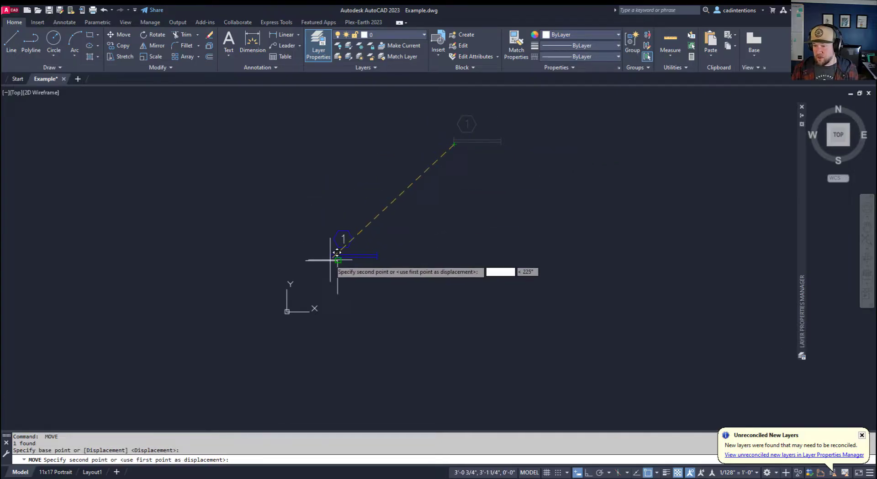
key("Escape")
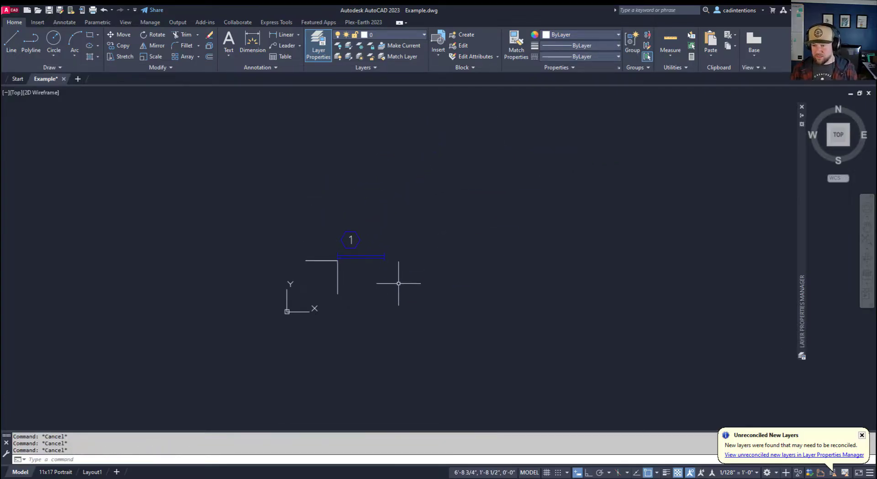
mouse_move(404, 290)
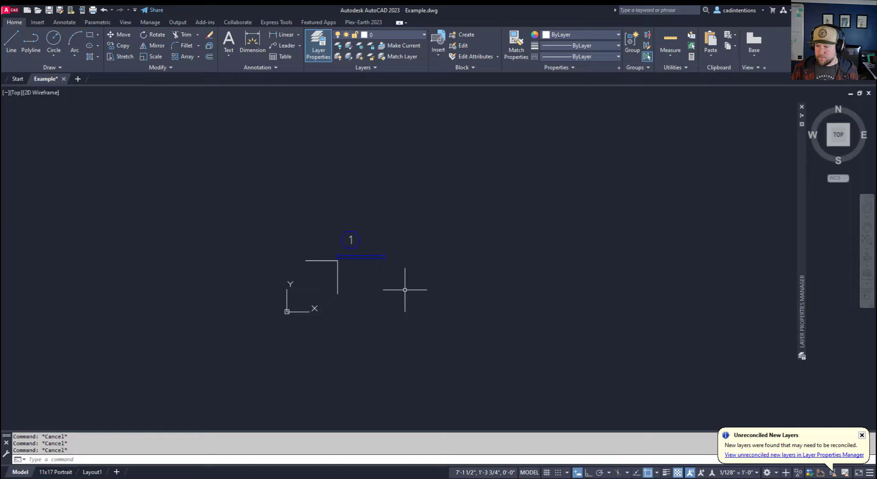